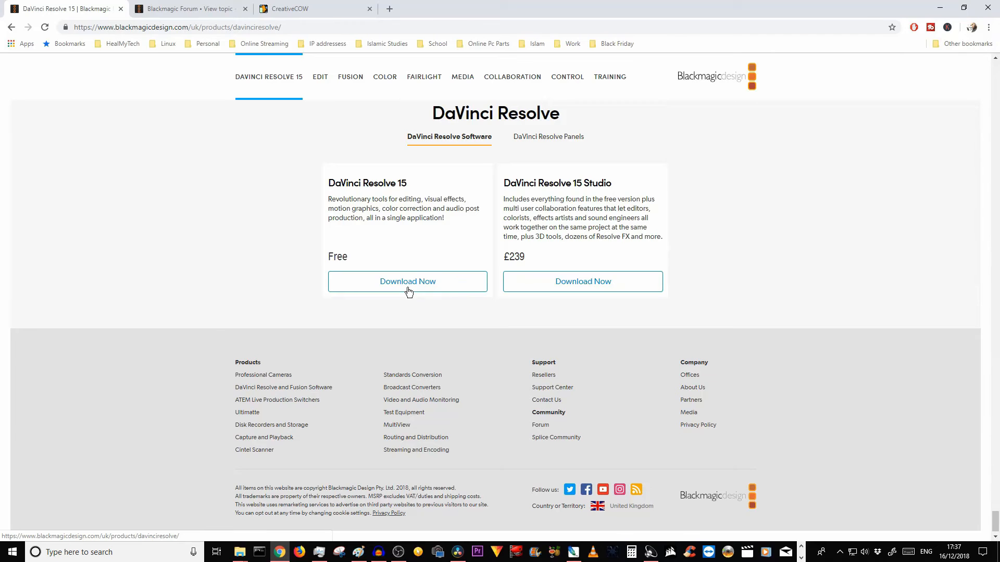
- Select the £239 price shown under DaVinci Resolve 15 Studio
double_click(514, 256)
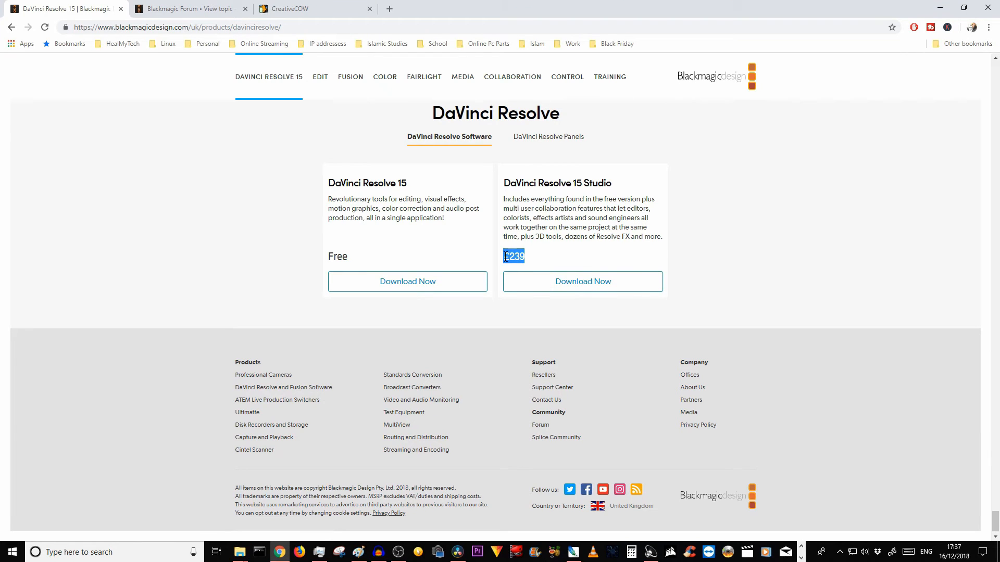